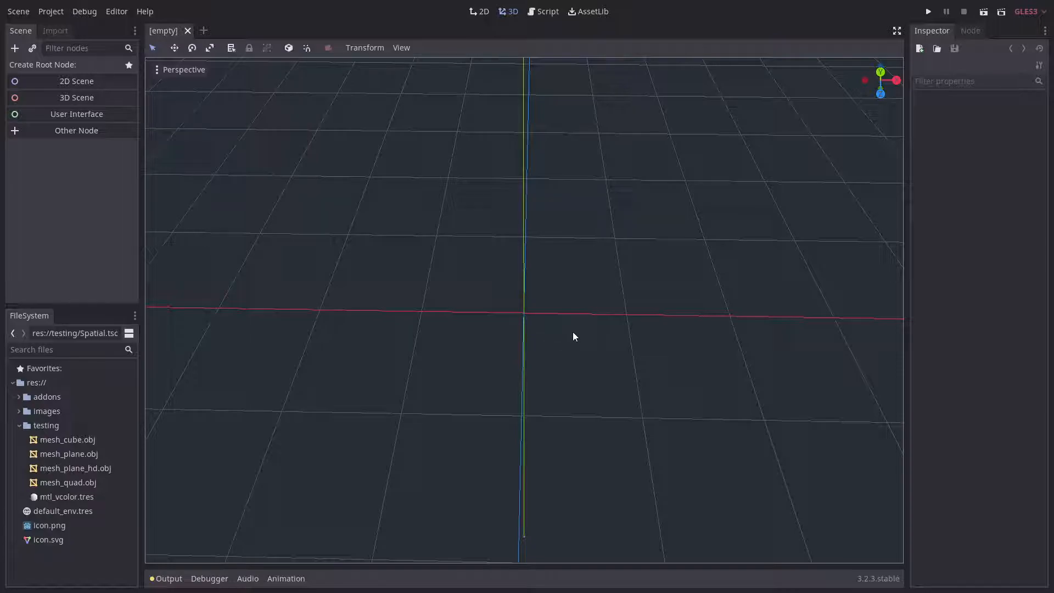
mouse_move(644, 236)
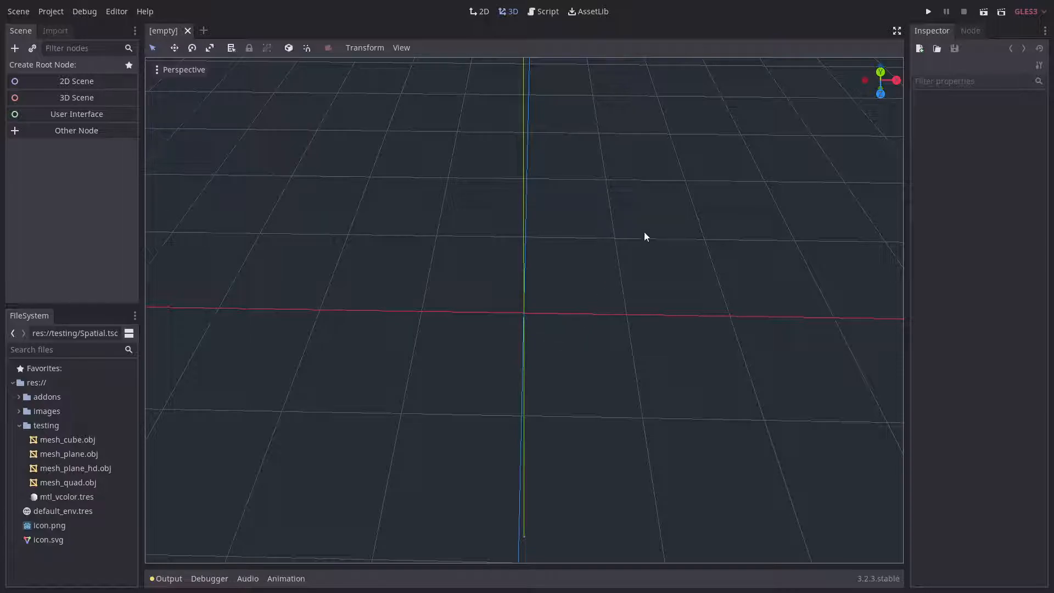
- View the 'VPainter - Paint vertex colors' add-on details in AssetLib, then close them
click(587, 11)
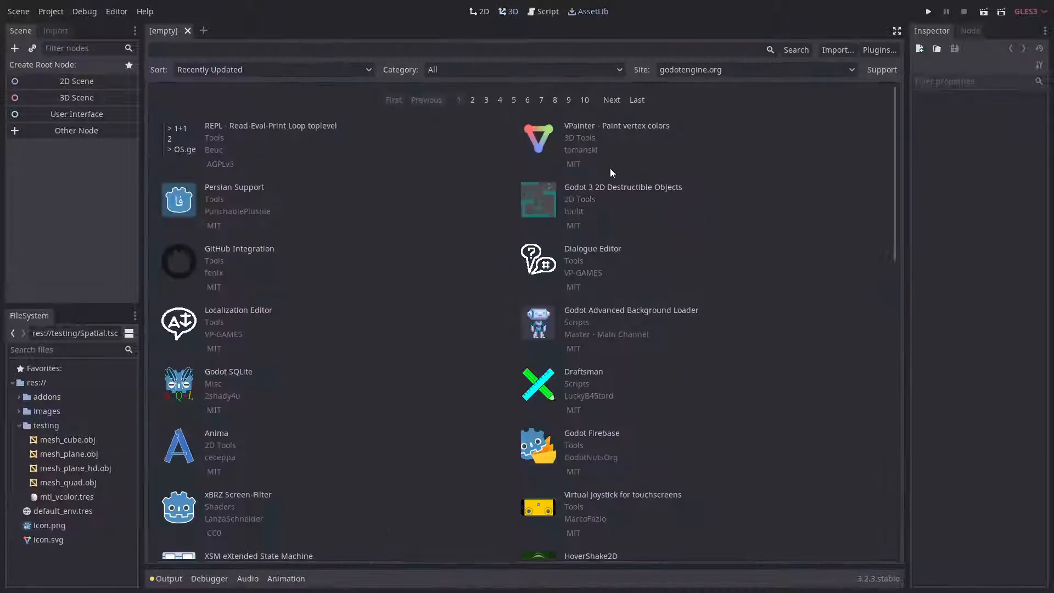
click(616, 126)
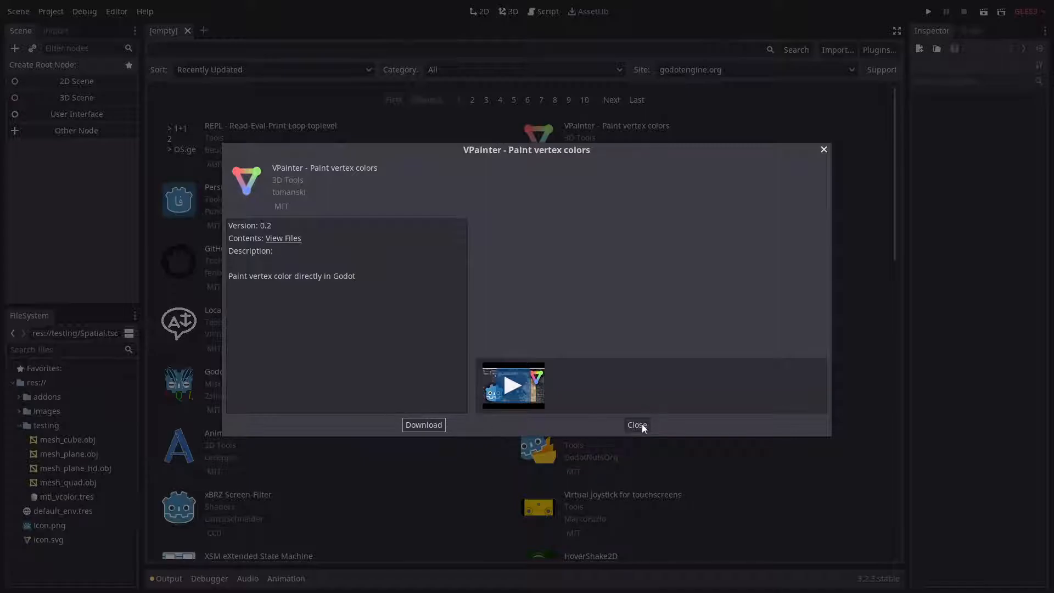
click(636, 424)
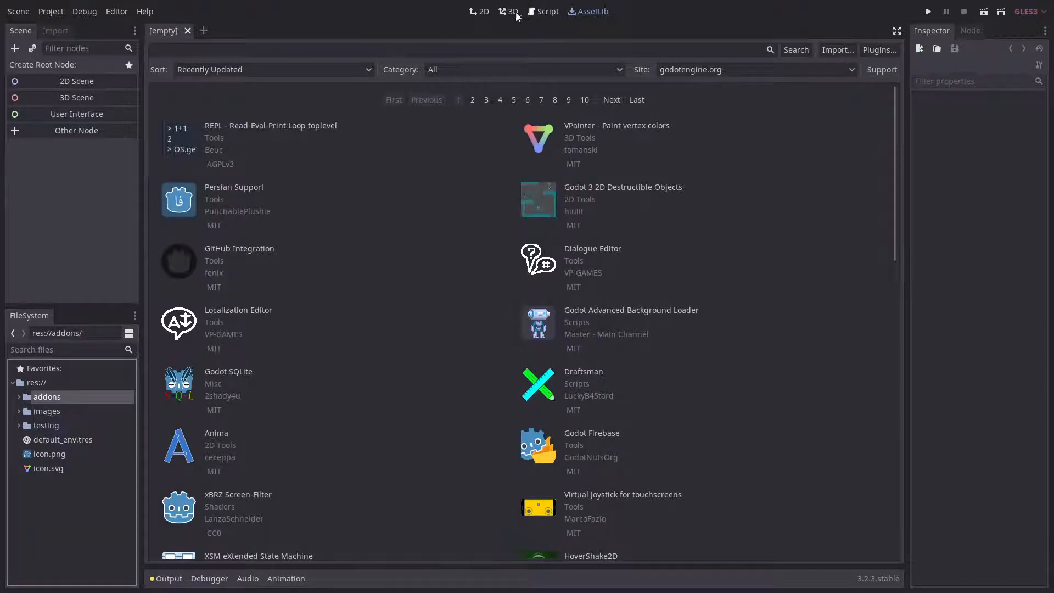
- Back in 3D, expand addons/vpainter/additional_resources in FileSystem, then collapse vpainter
click(512, 12)
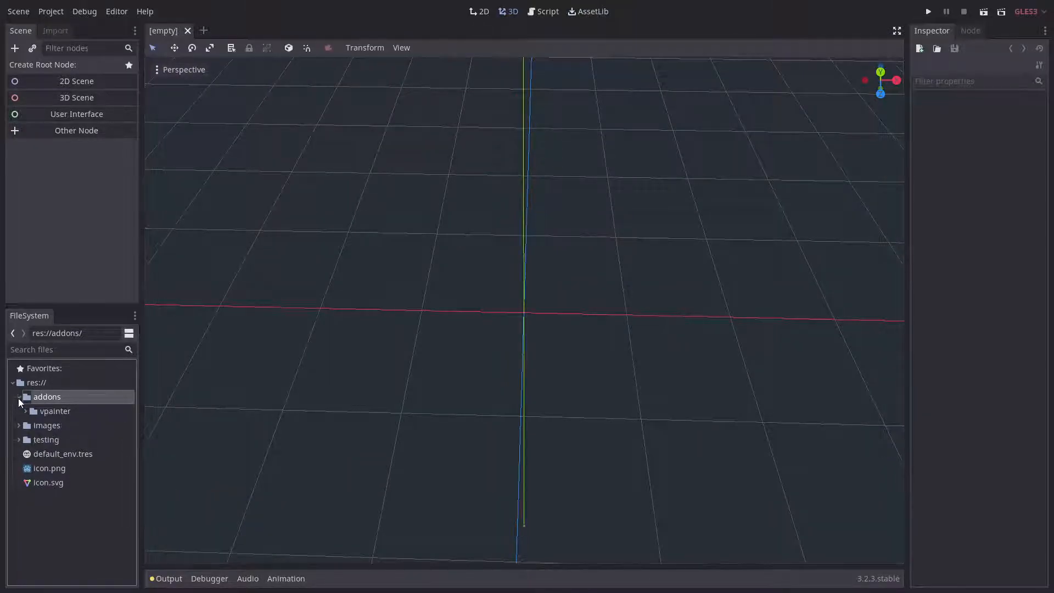
click(20, 396)
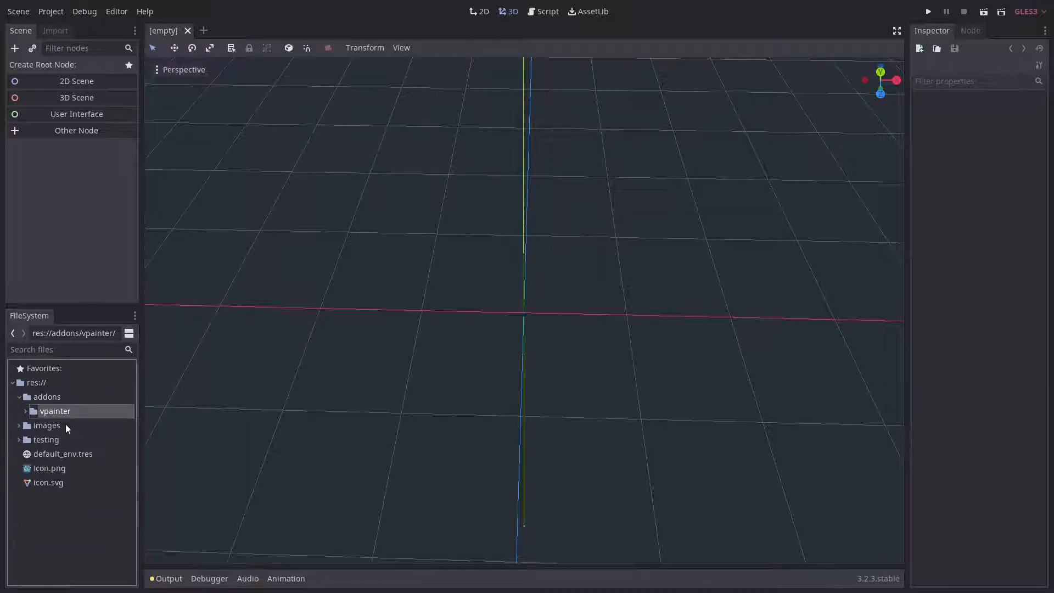
click(54, 411)
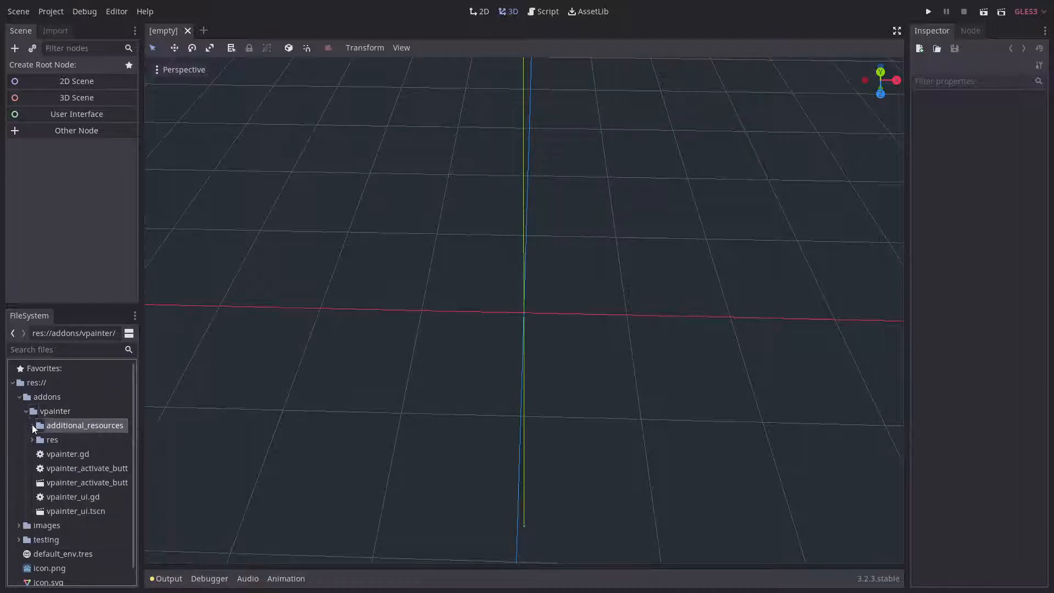
click(33, 424)
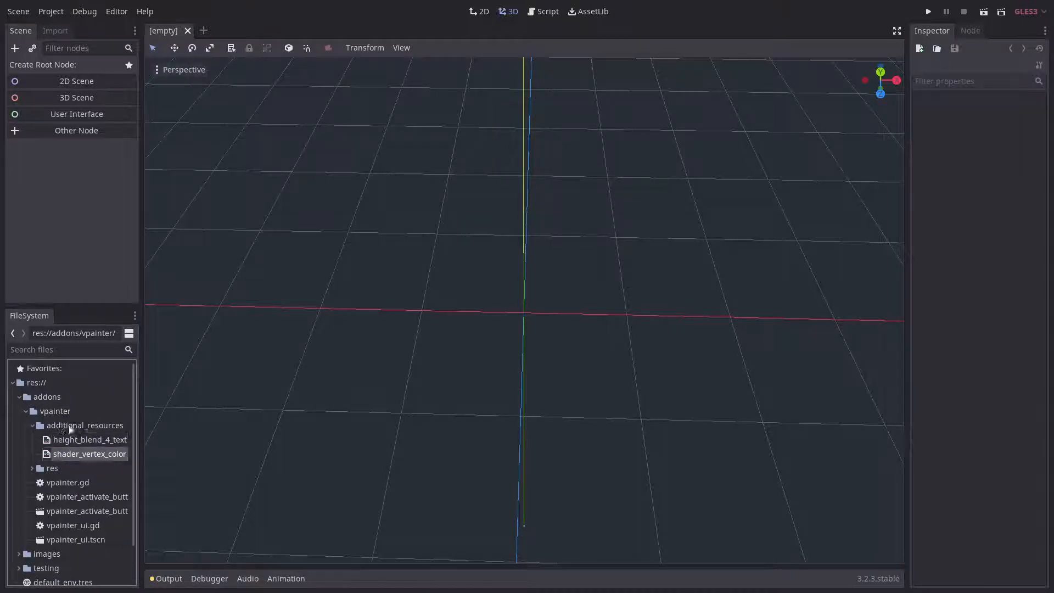
click(87, 424)
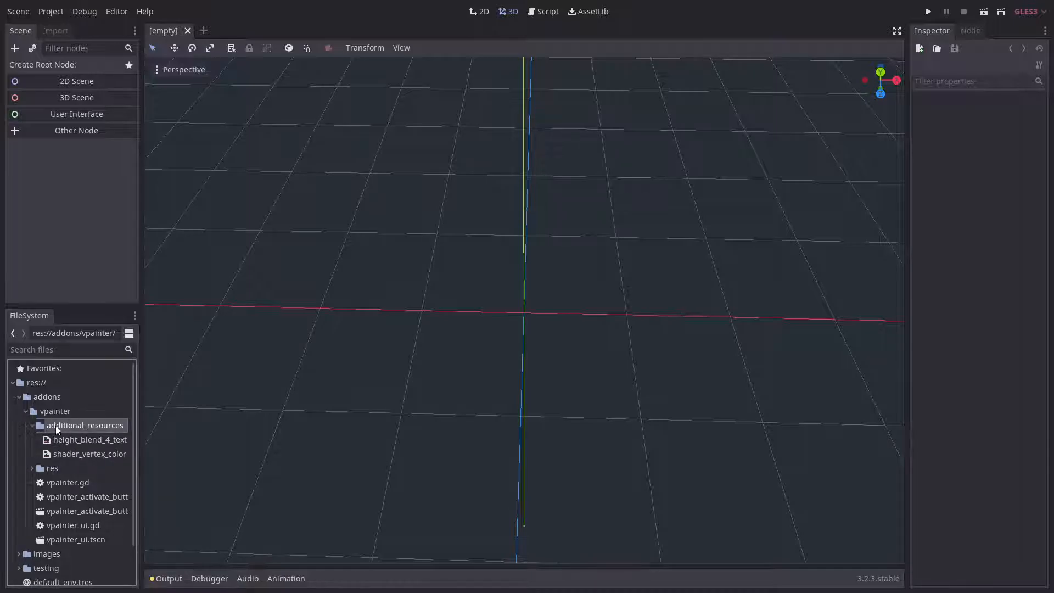
click(20, 411)
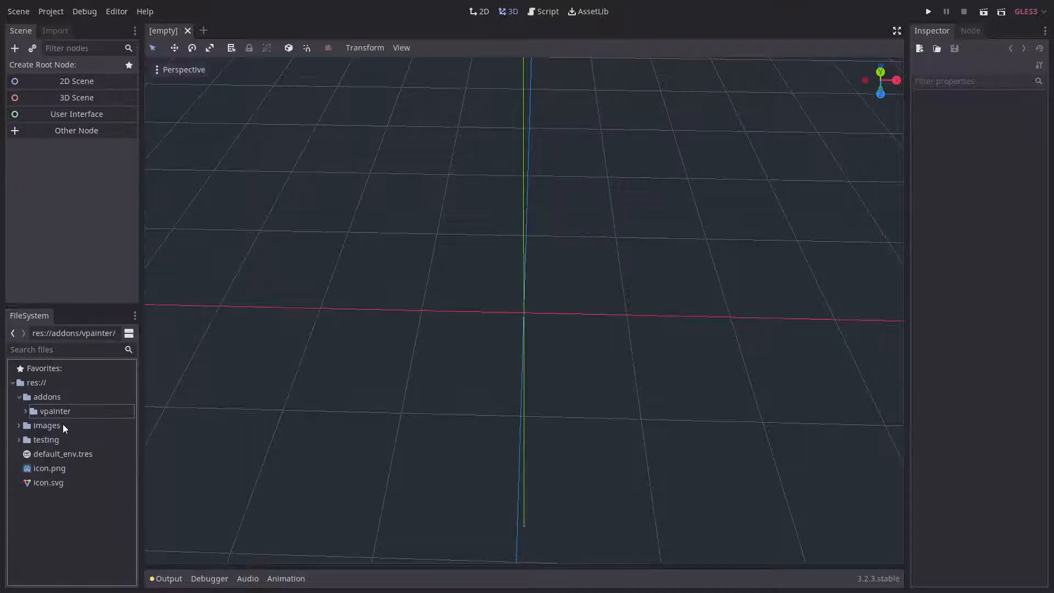
click(20, 396)
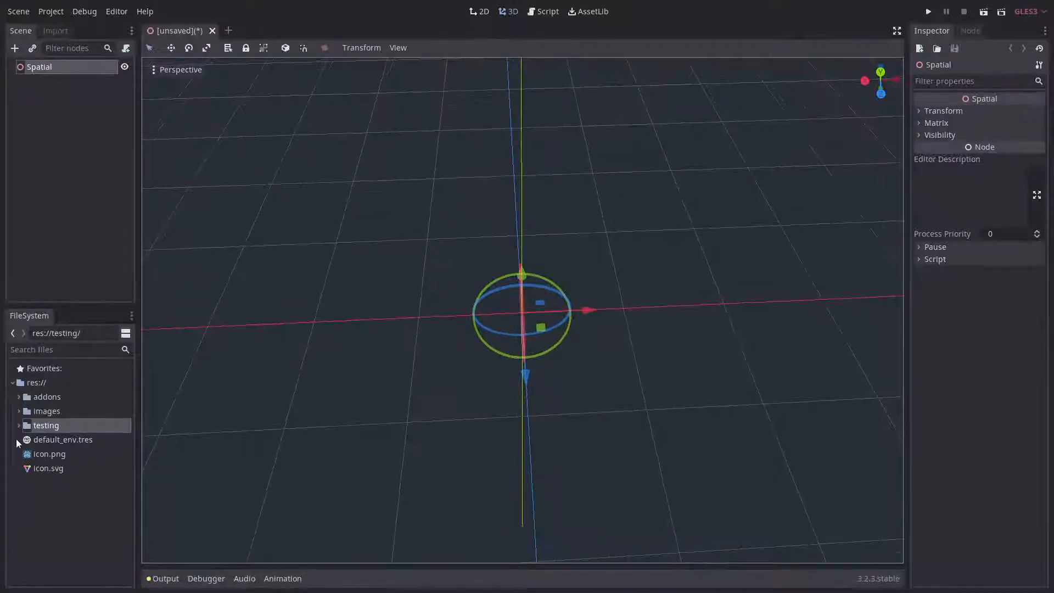
- Add a MeshInstance under Spatial with a plane mesh and mtl_vcolor.tres material
click(14, 47)
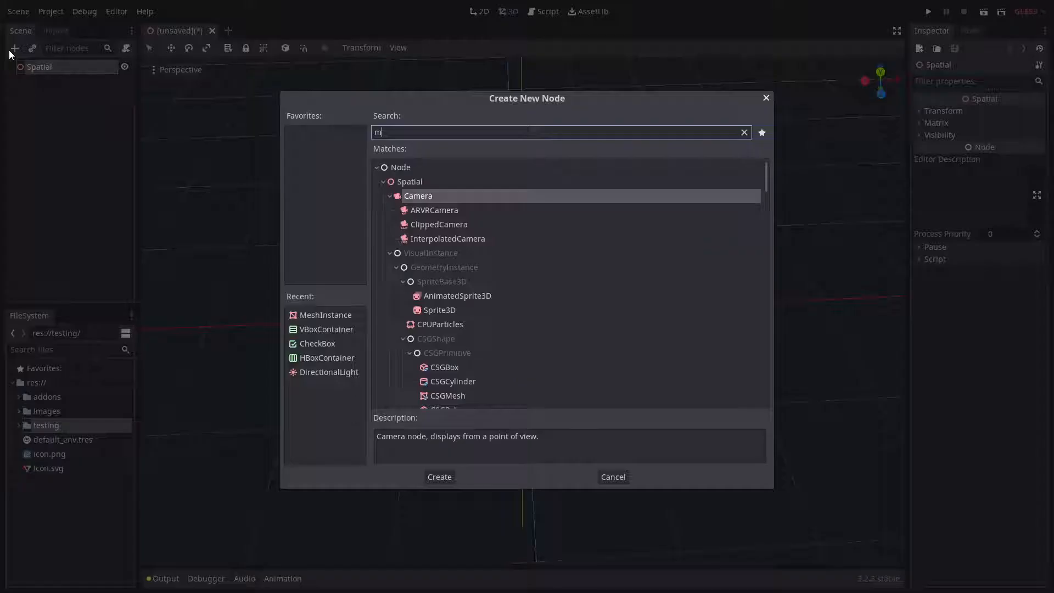
text(esh)
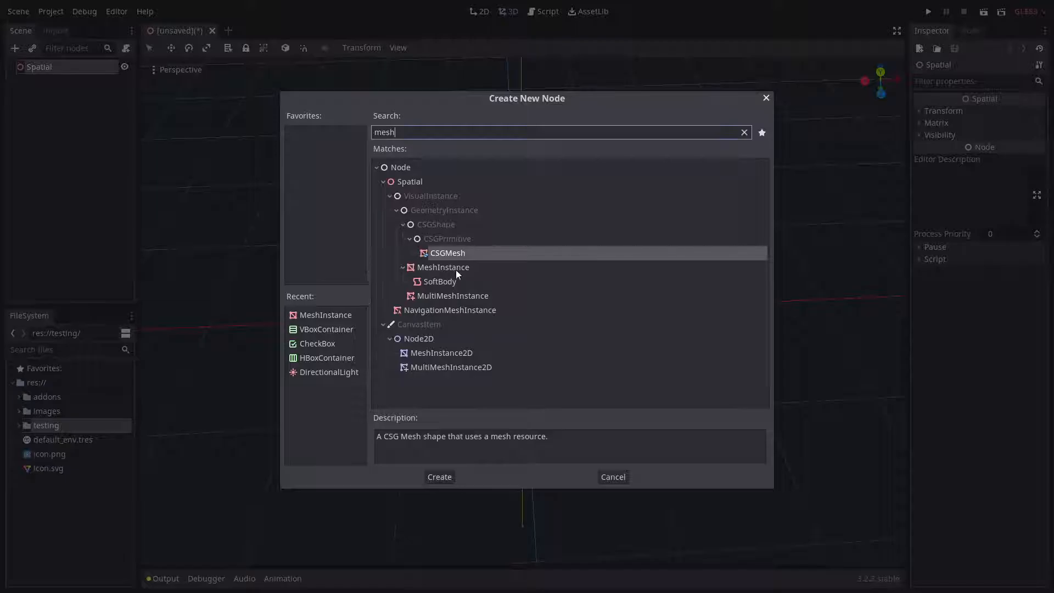
click(439, 477)
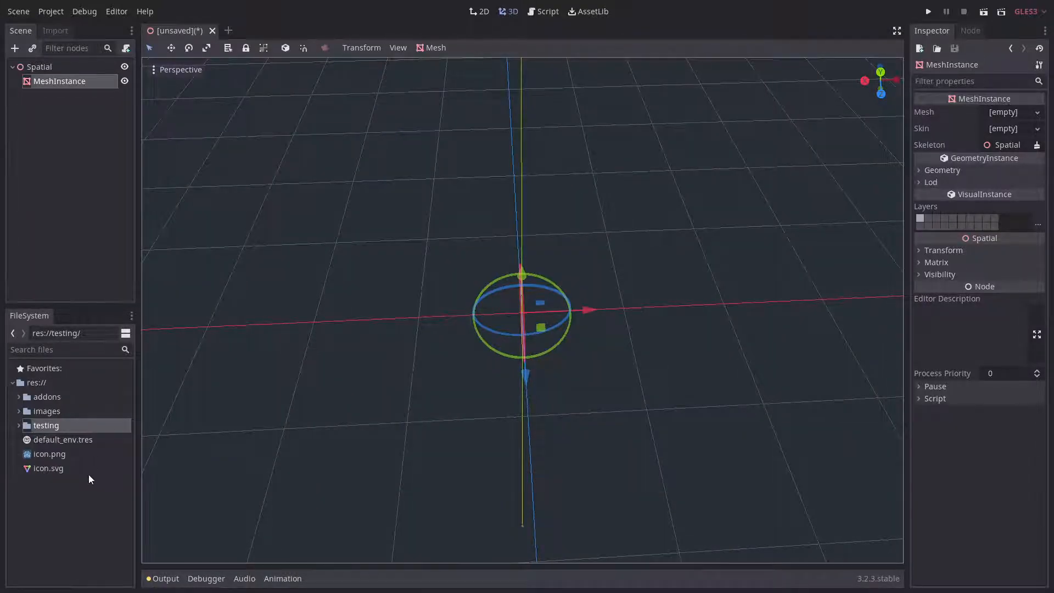
click(77, 467)
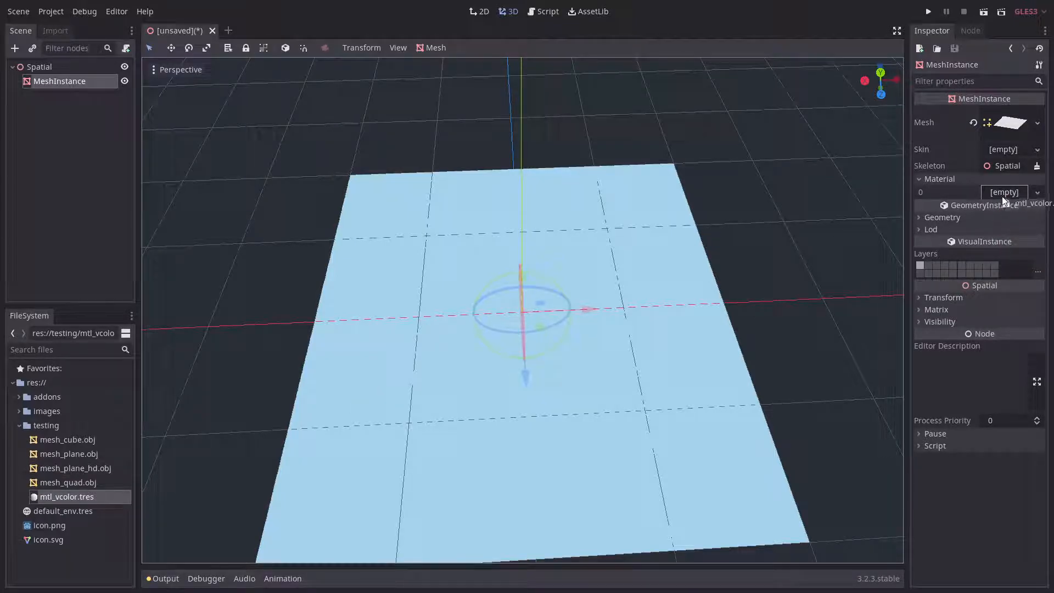
click(1003, 192)
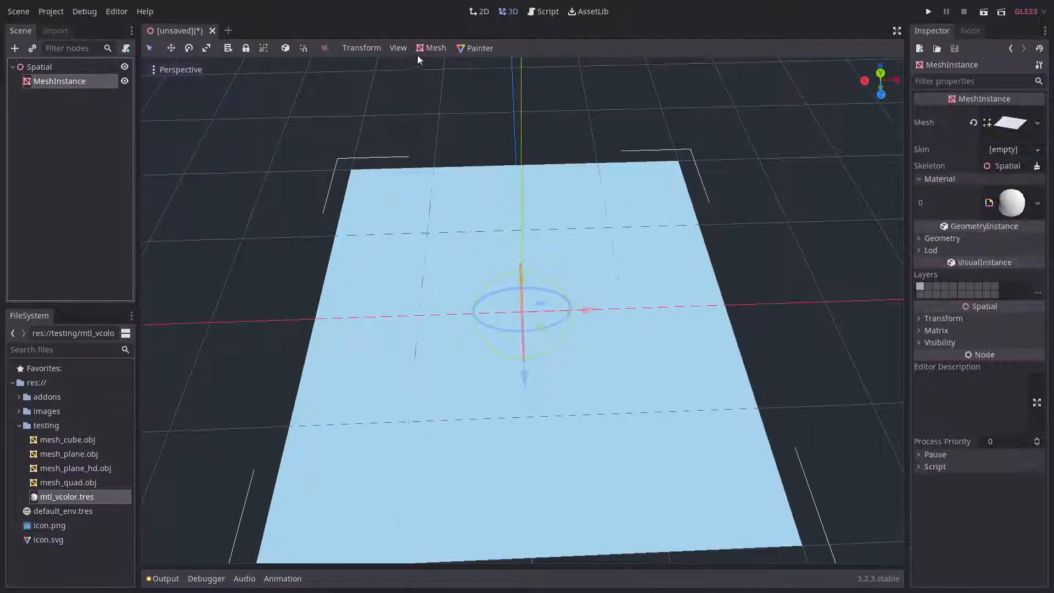
- Enable VPainter's Painter mode and orbit the viewport to show the pressure checkboxes
click(479, 48)
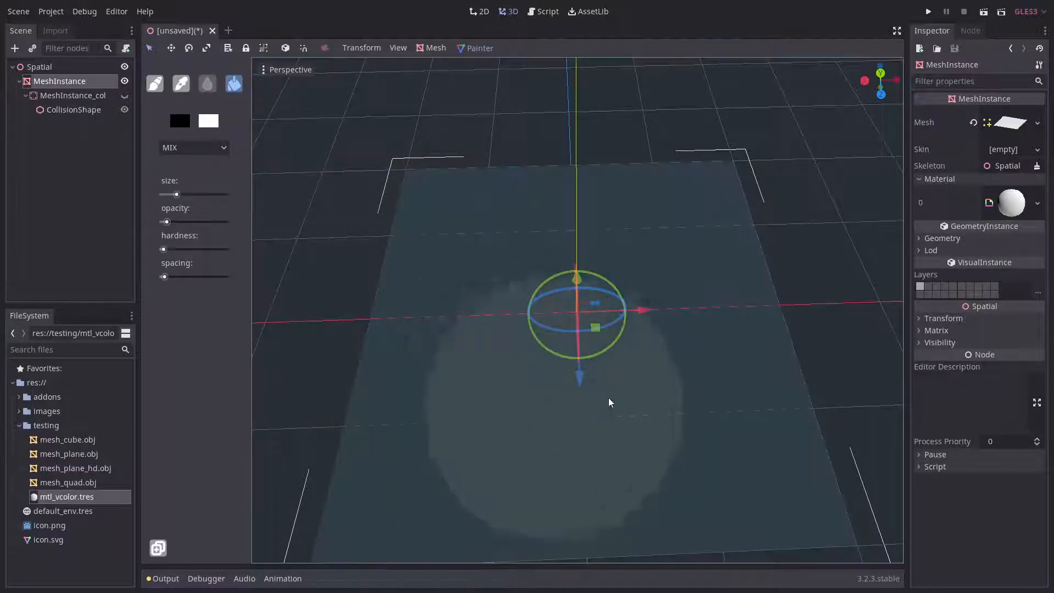
drag(608, 402, 368, 254)
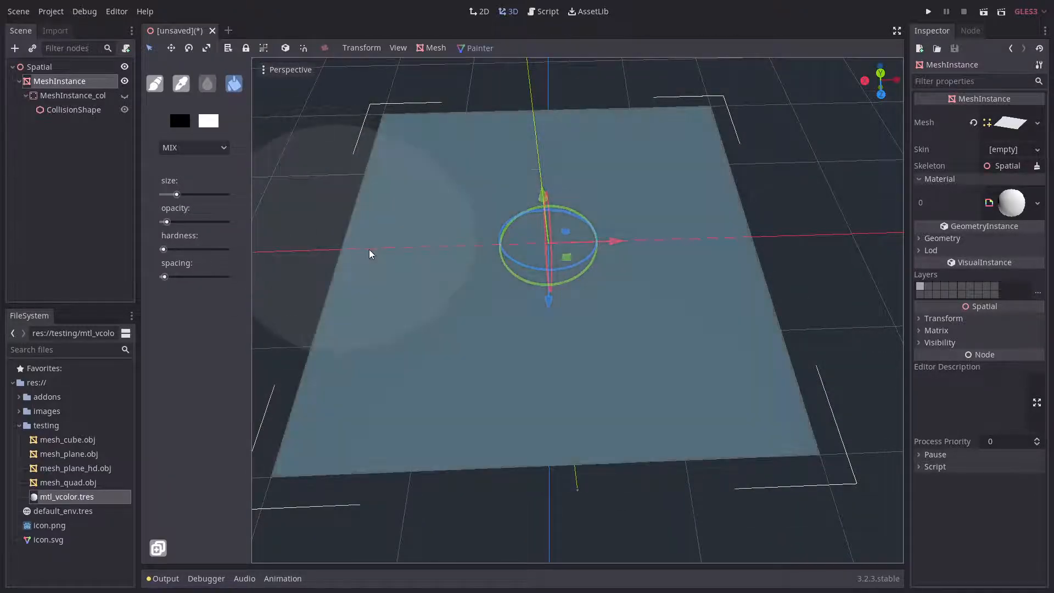
click(179, 121)
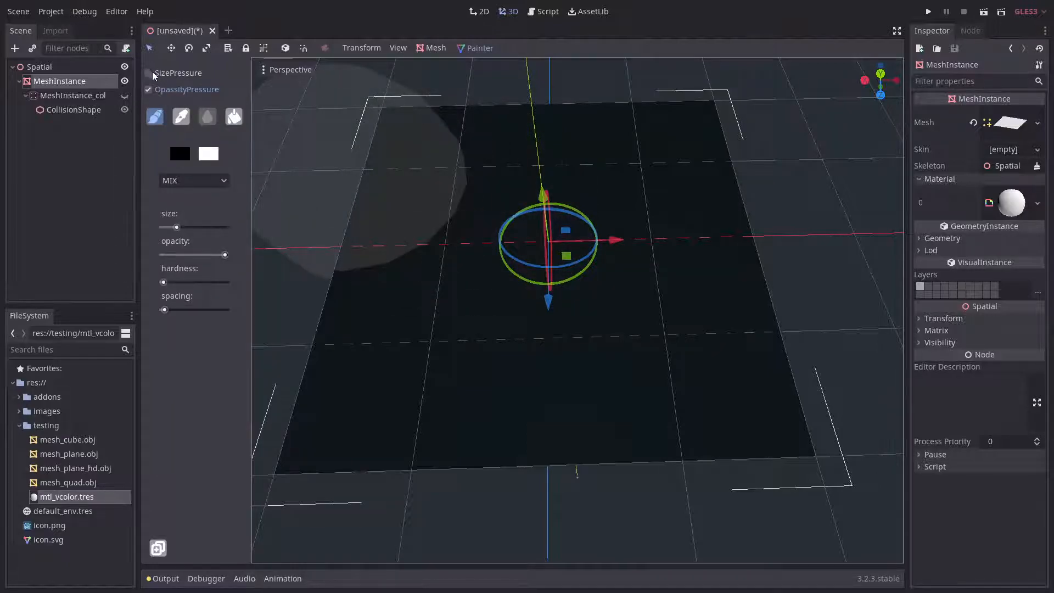
- Enable SizePressure, paint pressure-sized test strokes across the plane, then clear it to black
click(148, 73)
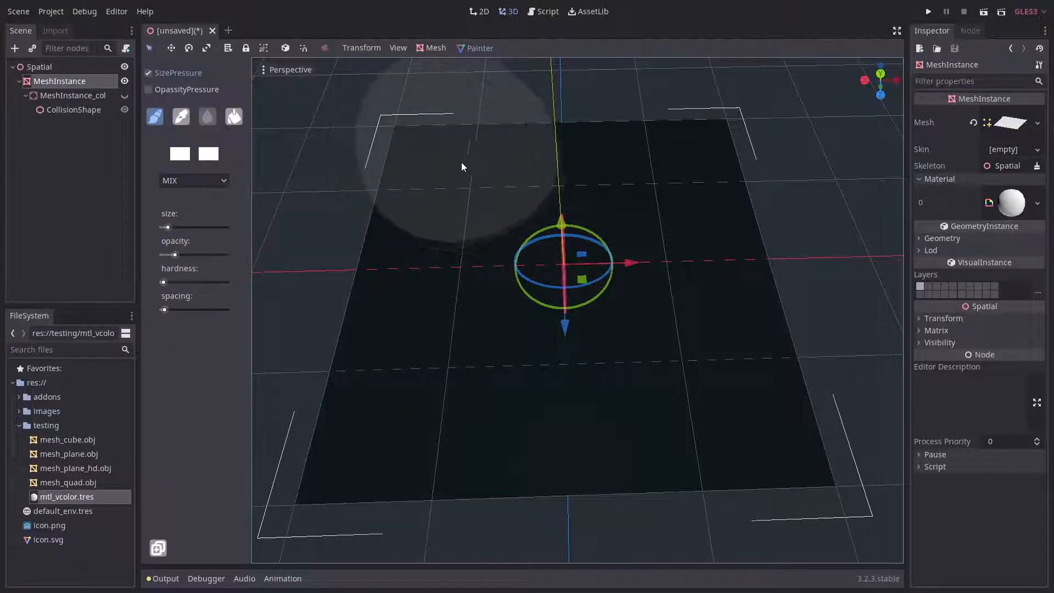
drag(461, 167, 451, 284)
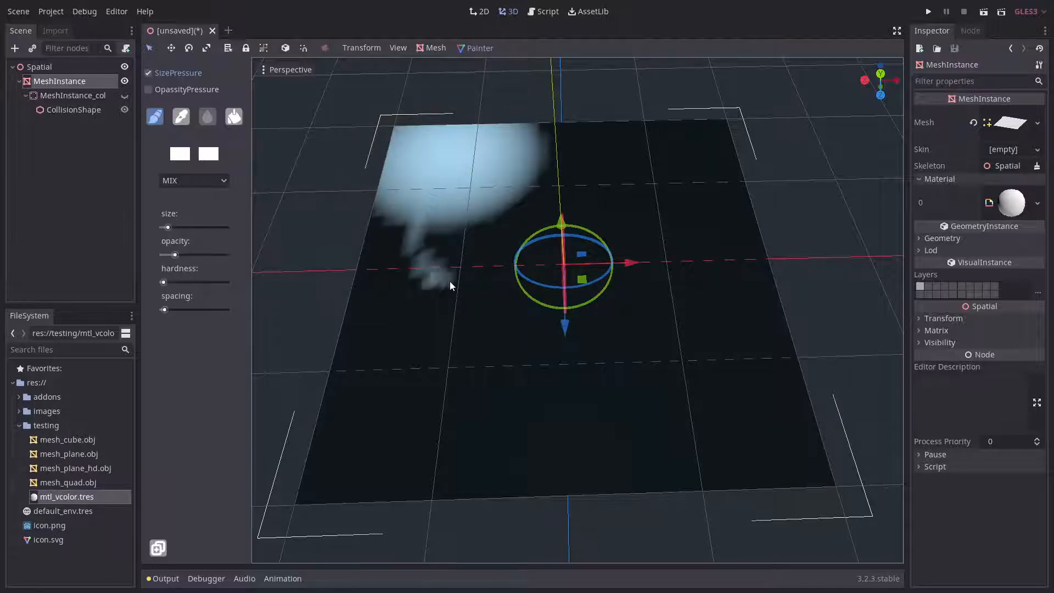
drag(424, 276, 679, 232)
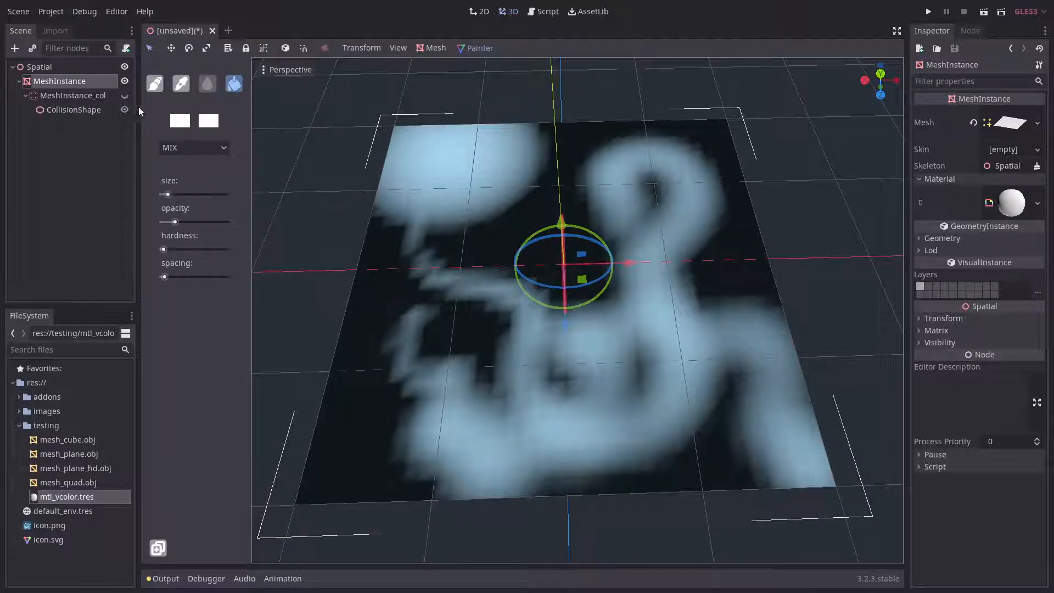
click(208, 120)
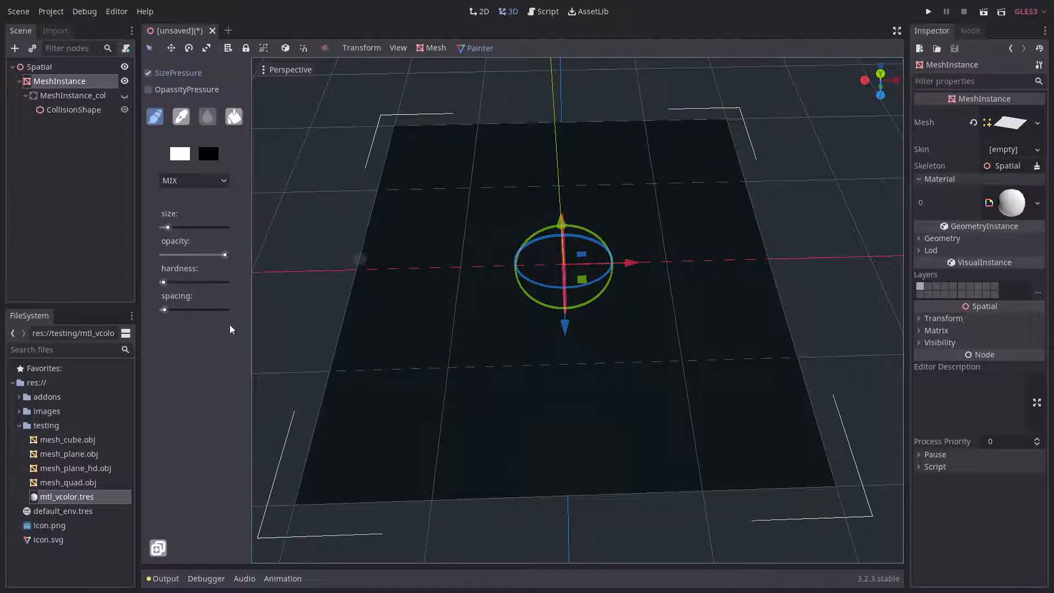
- Paint a large pressure-sized curving stroke, then make pressure control opacity instead of size
drag(437, 228, 655, 215)
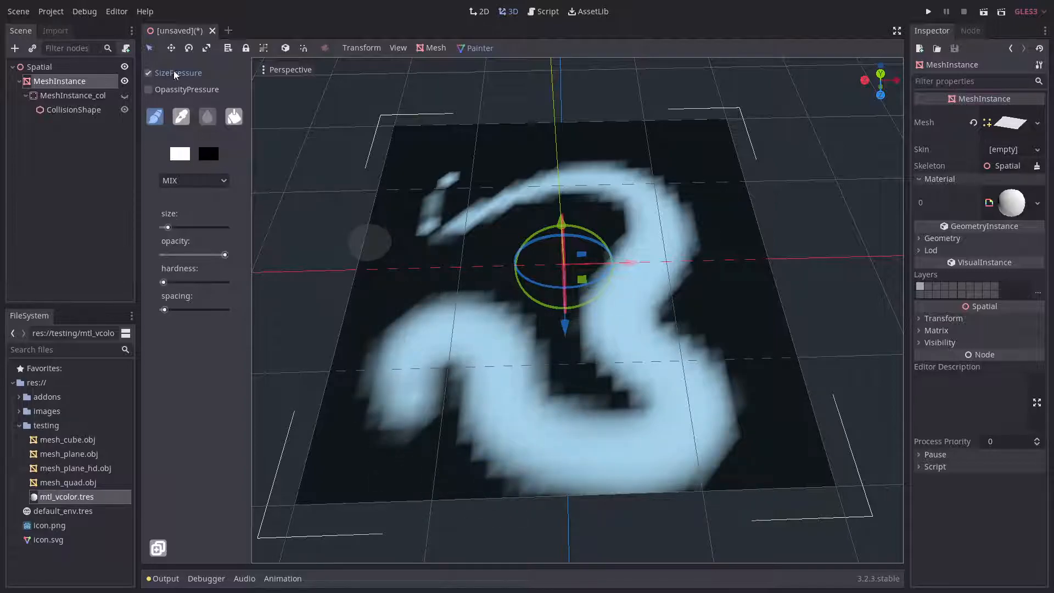
click(147, 89)
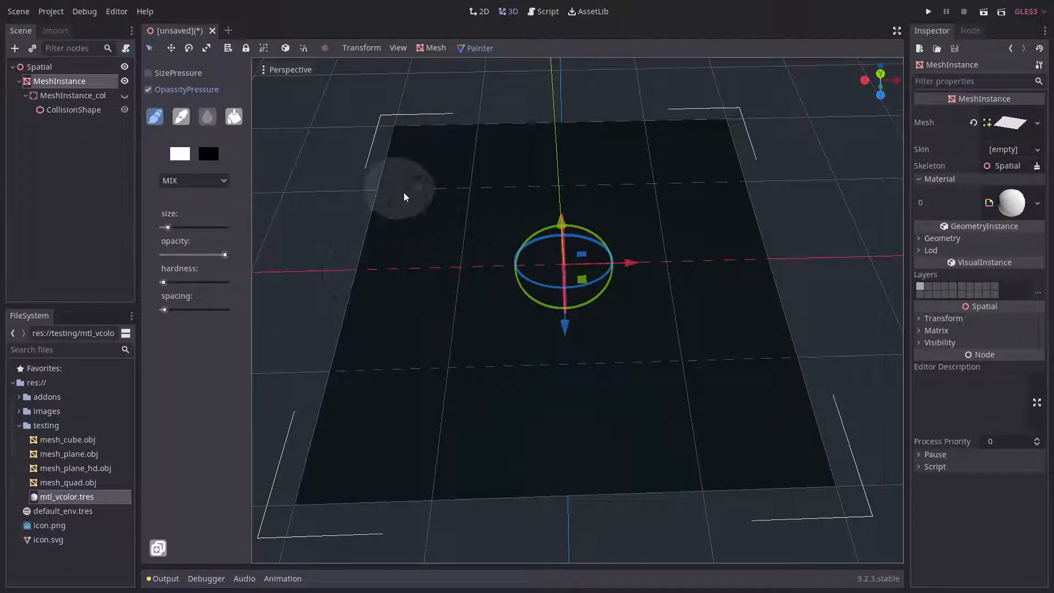
- Paint soft pressure-opacity strokes, ending with a winding stroke down across the plane
drag(403, 195, 530, 174)
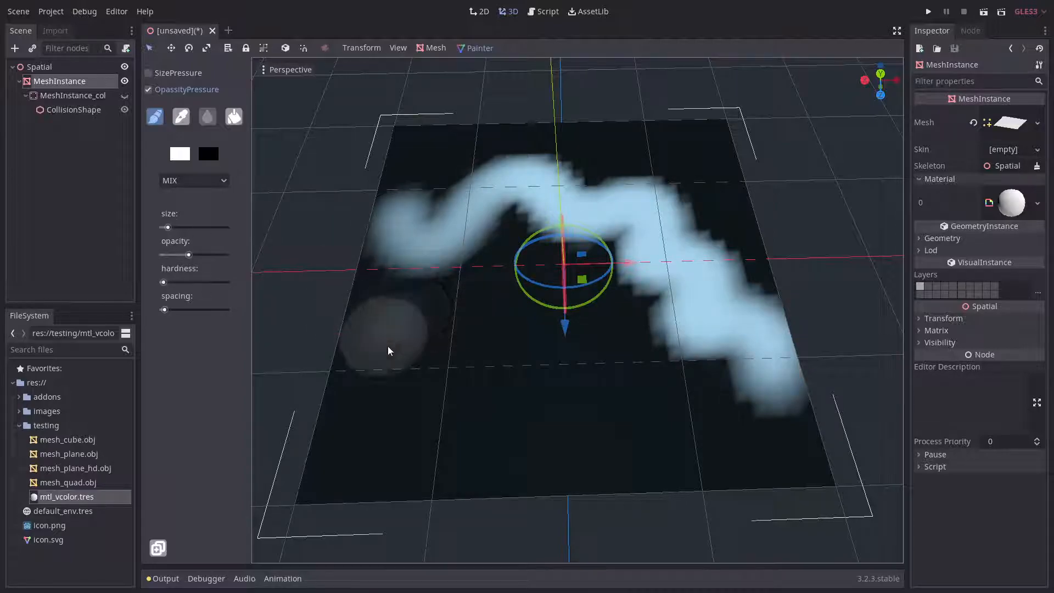
drag(389, 349, 531, 416)
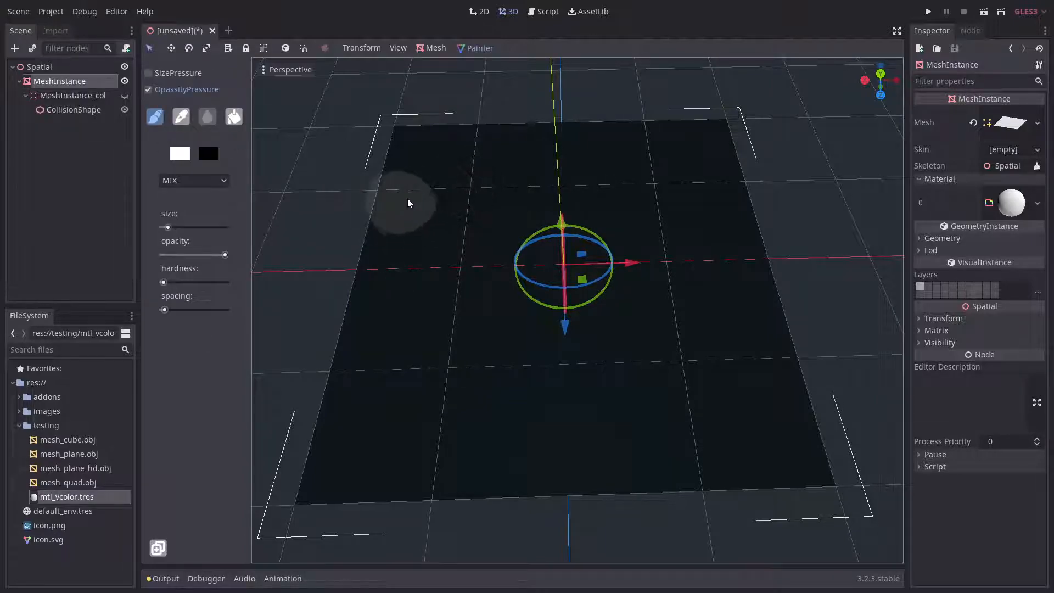
drag(407, 203, 433, 192)
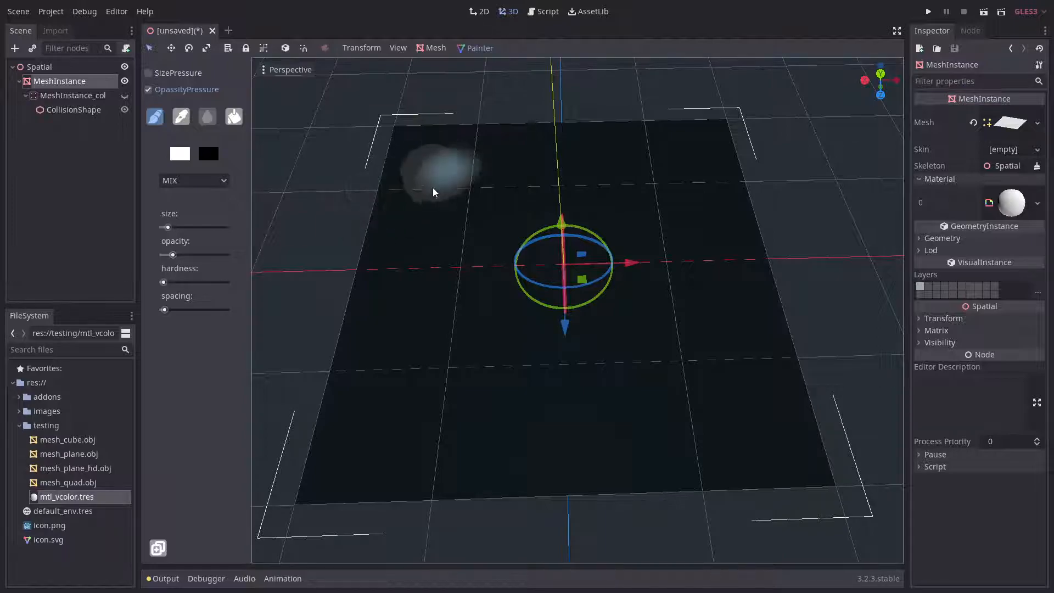
drag(433, 191, 507, 407)
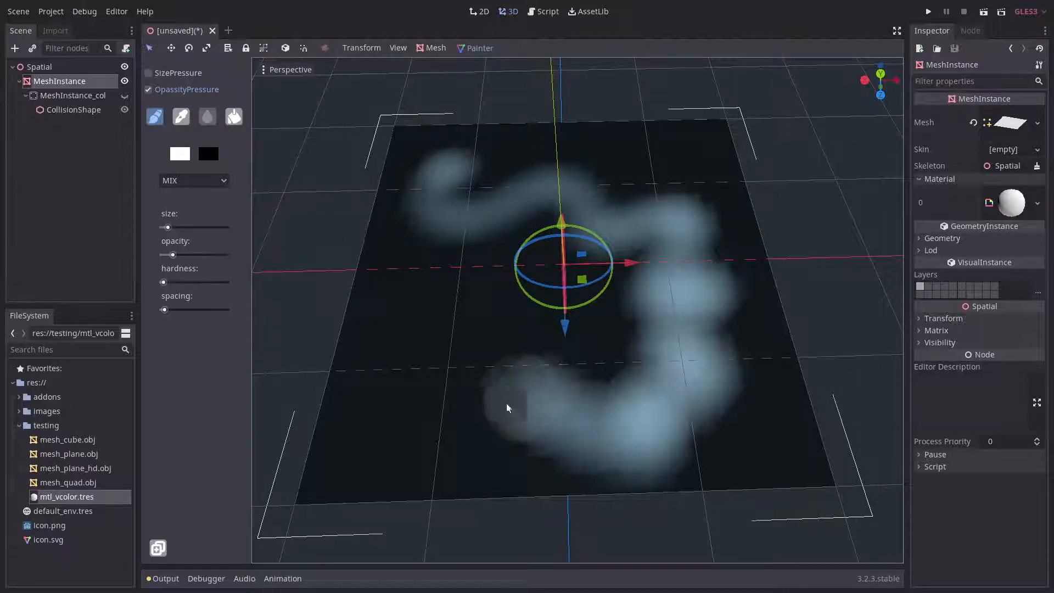